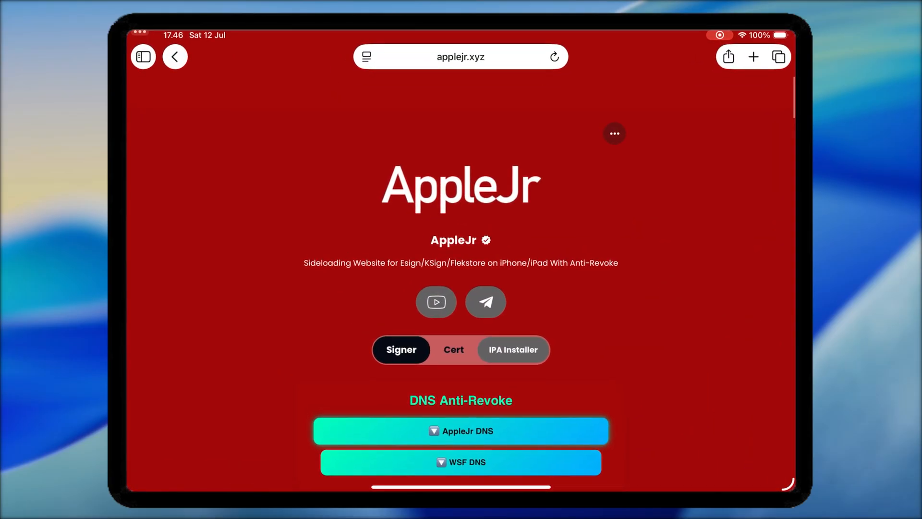
- Download the WSF DNS anti-revoke profile and install the madNS Config Profile in Settings
scroll("down", 3)
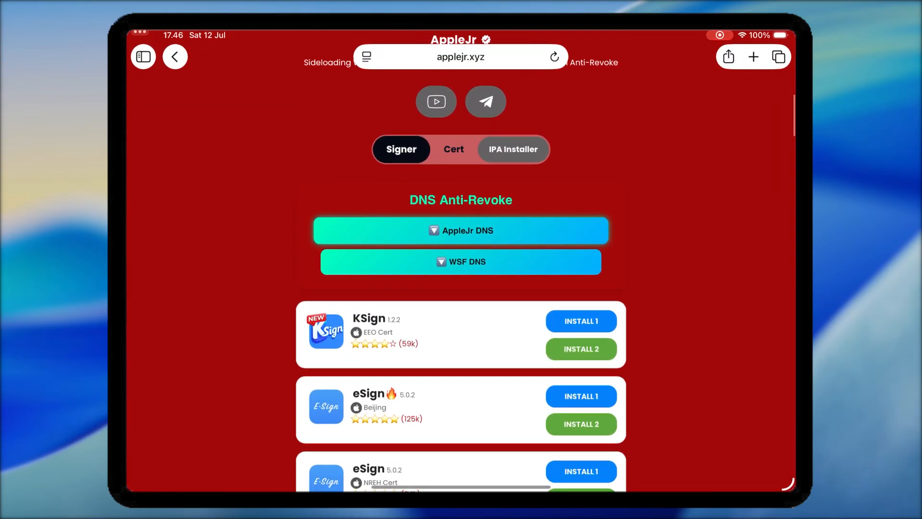
scroll("down", 3)
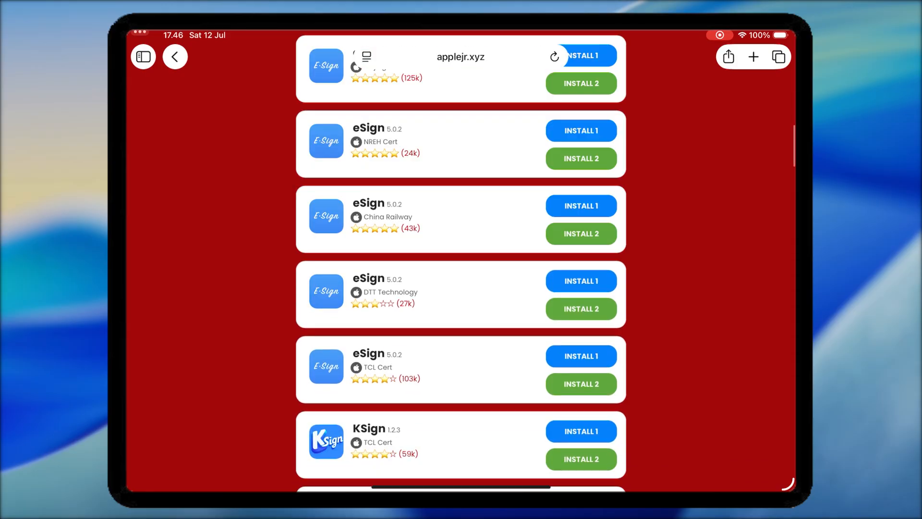
scroll("up", 3)
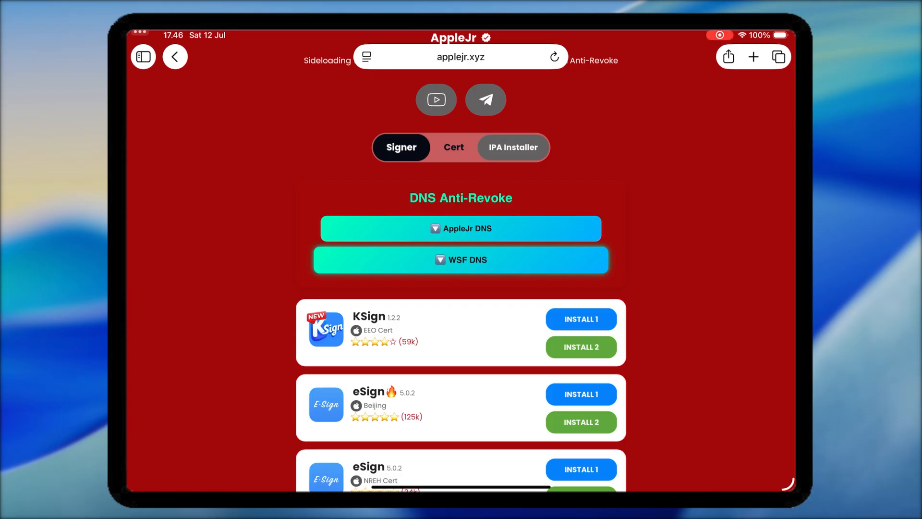
left_click(460, 259)
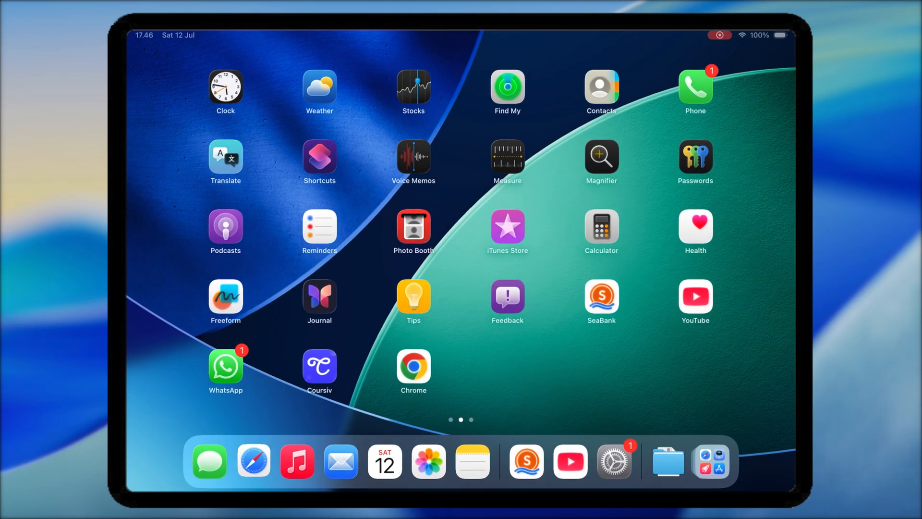
left_click(613, 461)
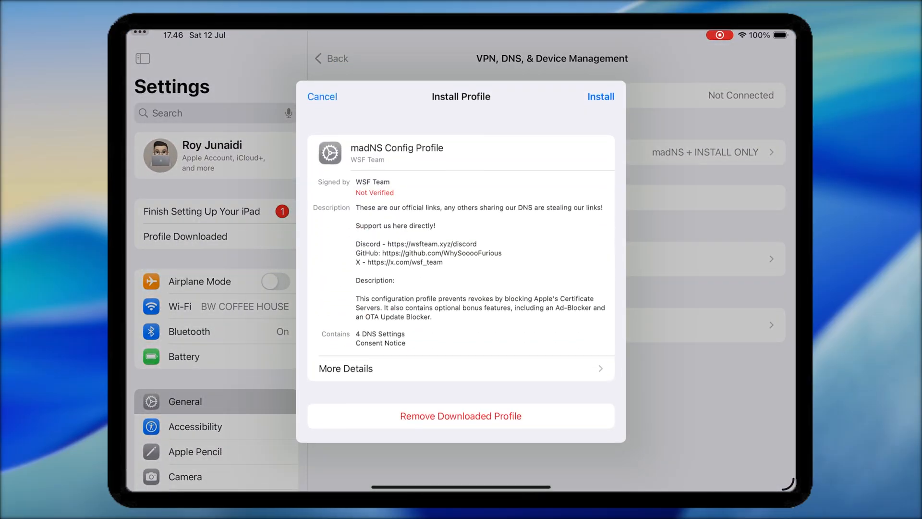
left_click(600, 96)
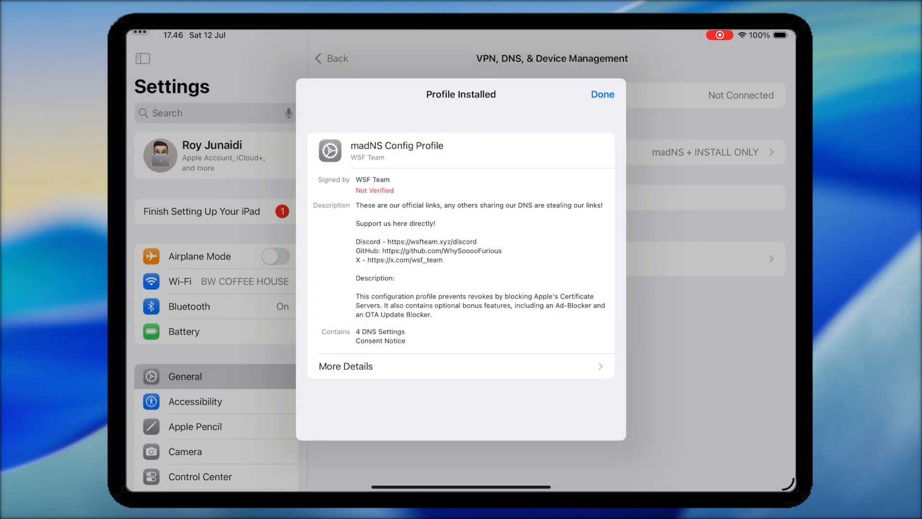
left_click(602, 94)
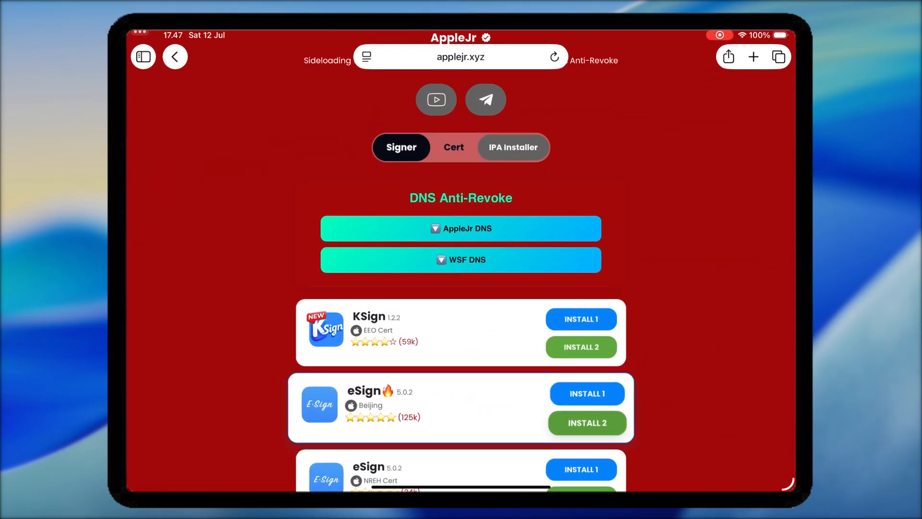
- Install KSign 1.2.2 from the AppleJr app list and confirm the install prompt
left_click(553, 57)
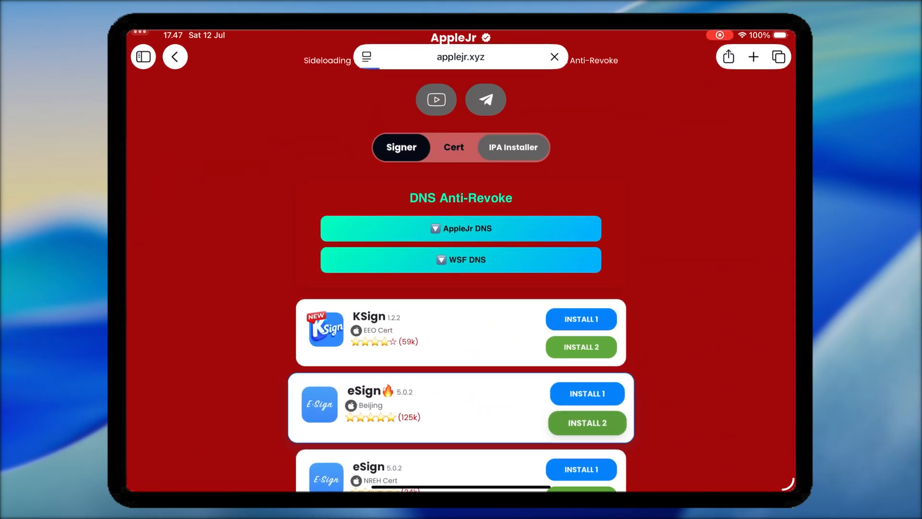
scroll("down", 3)
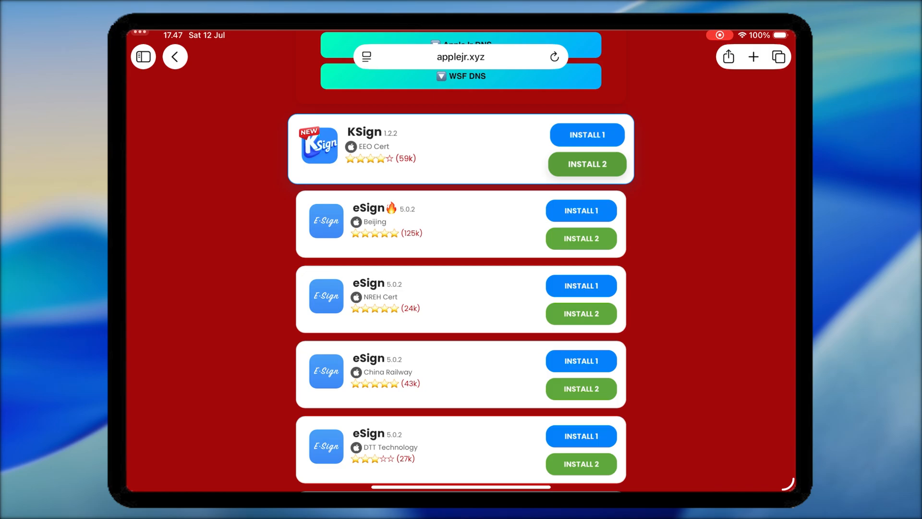
left_click(586, 135)
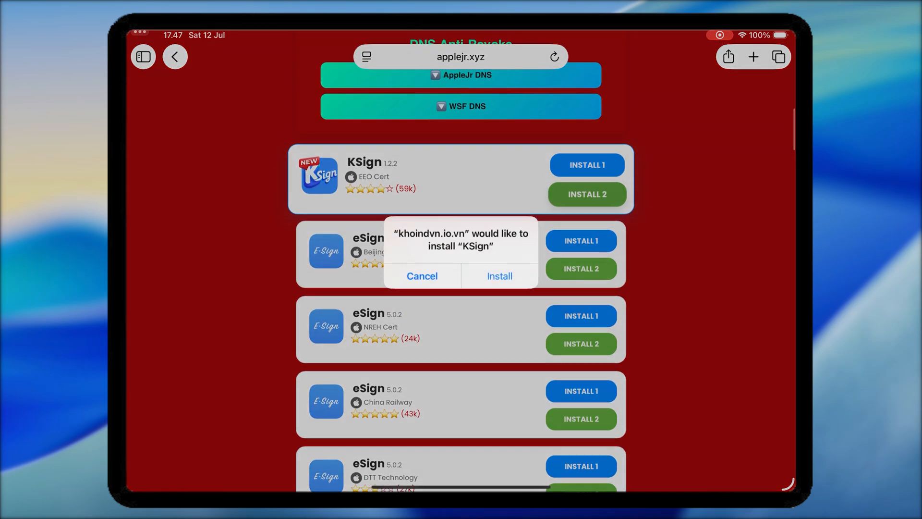
left_click(421, 276)
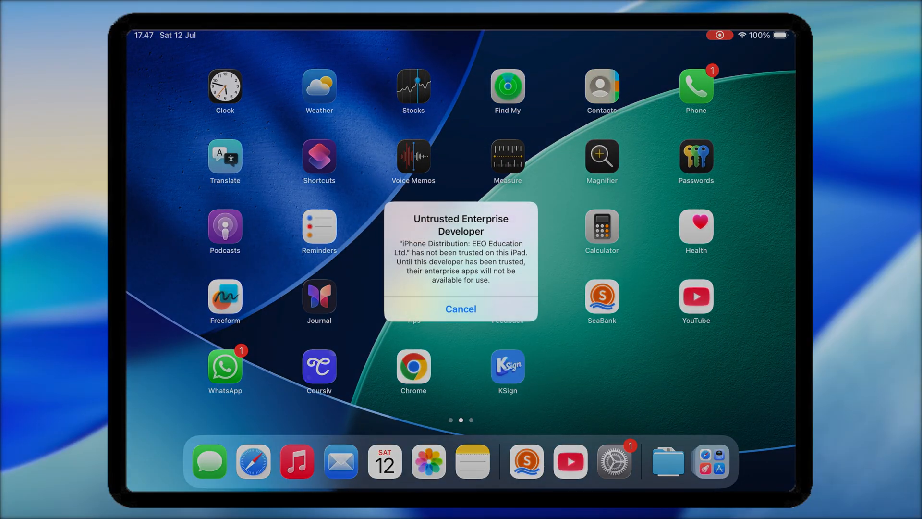
- Trust the EEO Education Ltd. enterprise developer in Device Management and restart the iPad
left_click(460, 308)
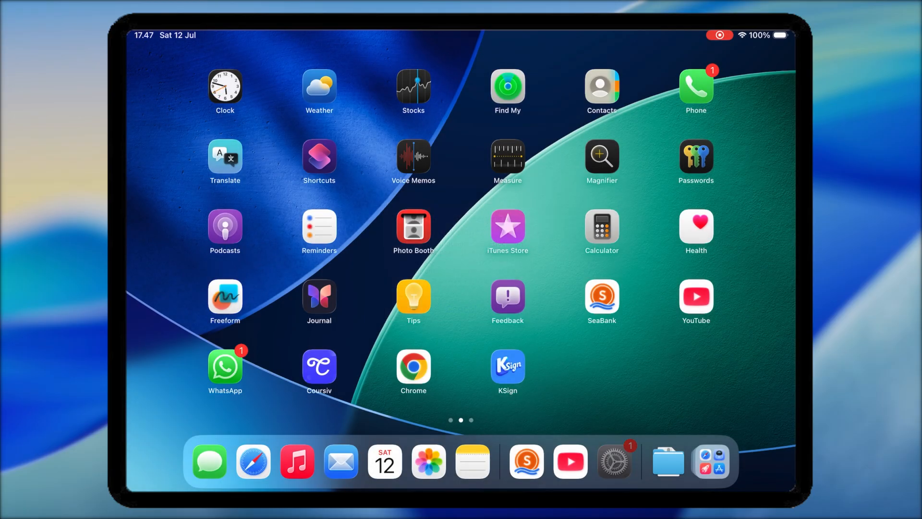
left_click(614, 461)
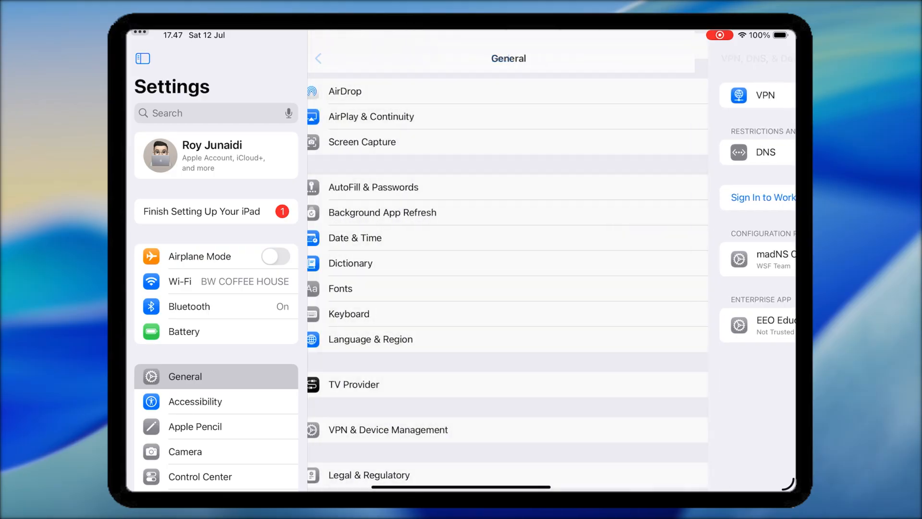
left_click(387, 429)
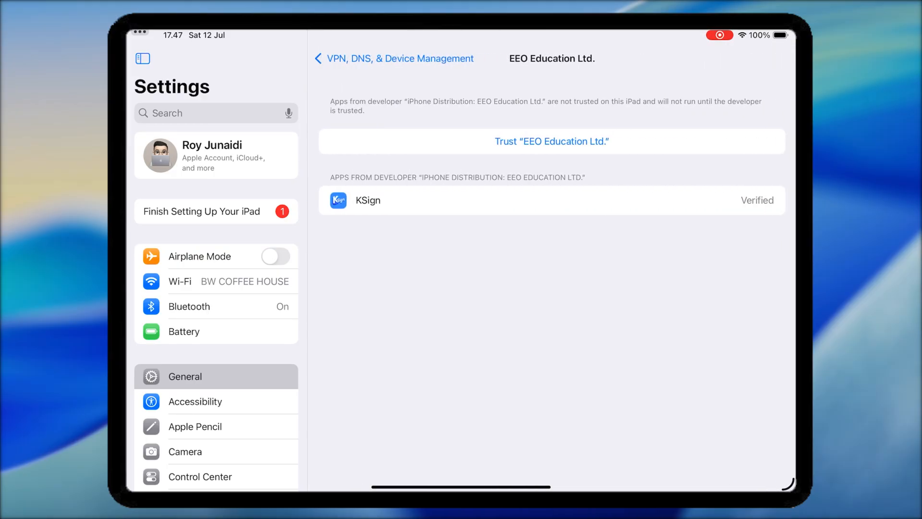
left_click(551, 141)
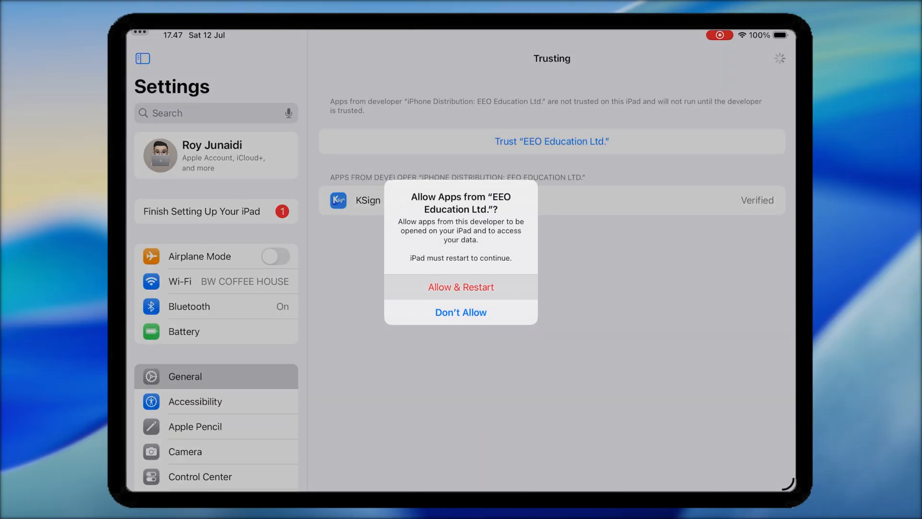
left_click(461, 287)
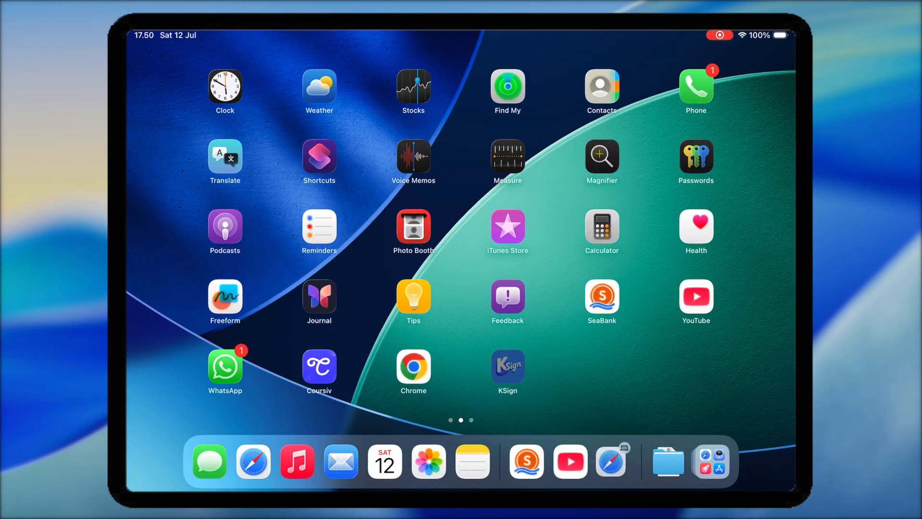
- Launch KSign from the home screen and switch to its Settings tab
left_click(667, 461)
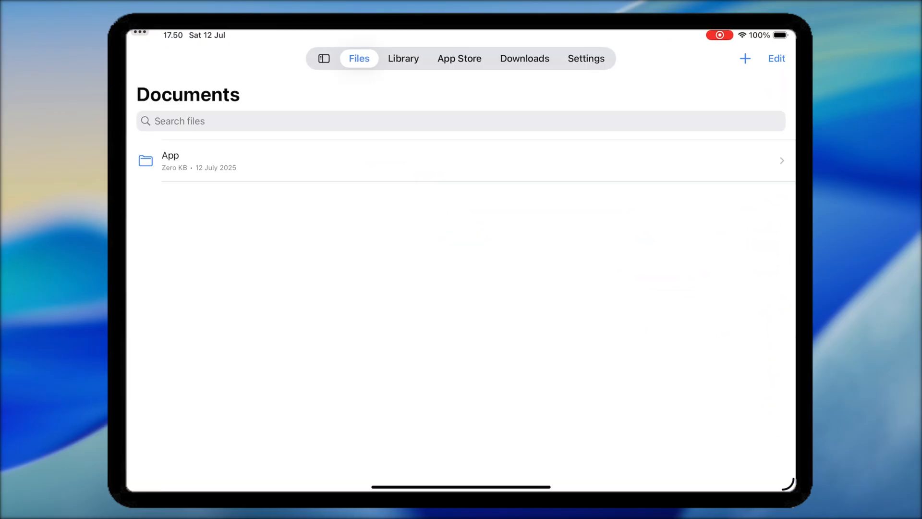
left_click(524, 58)
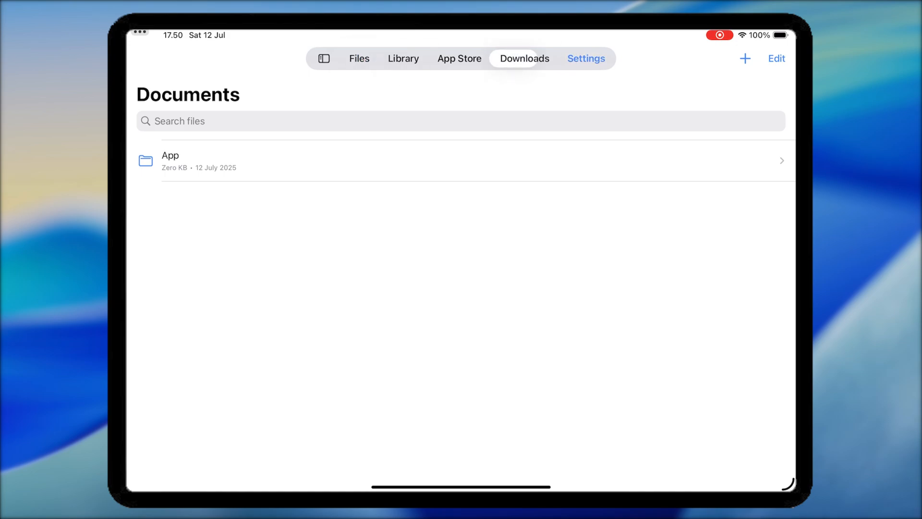
left_click(585, 58)
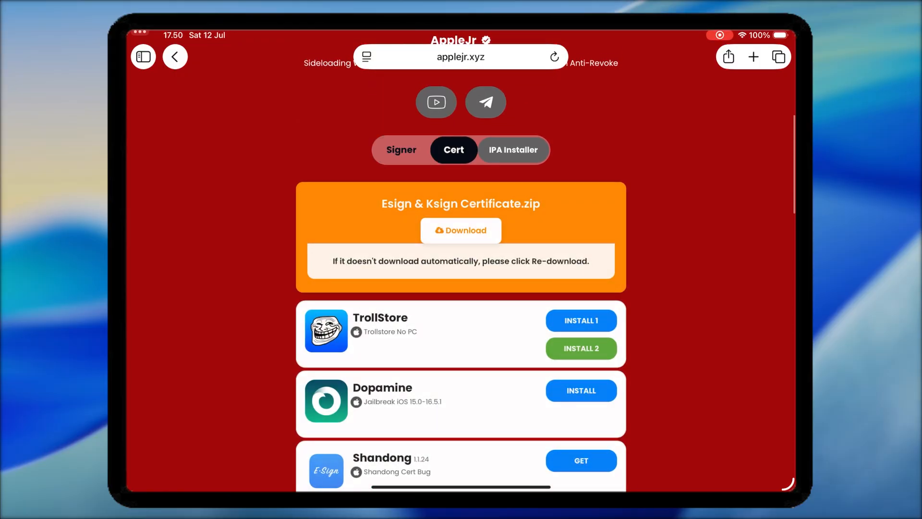
- Download the Esign & Ksign Certs zip from applejr.xyz, retrying once, then return to KSign
left_click(461, 230)
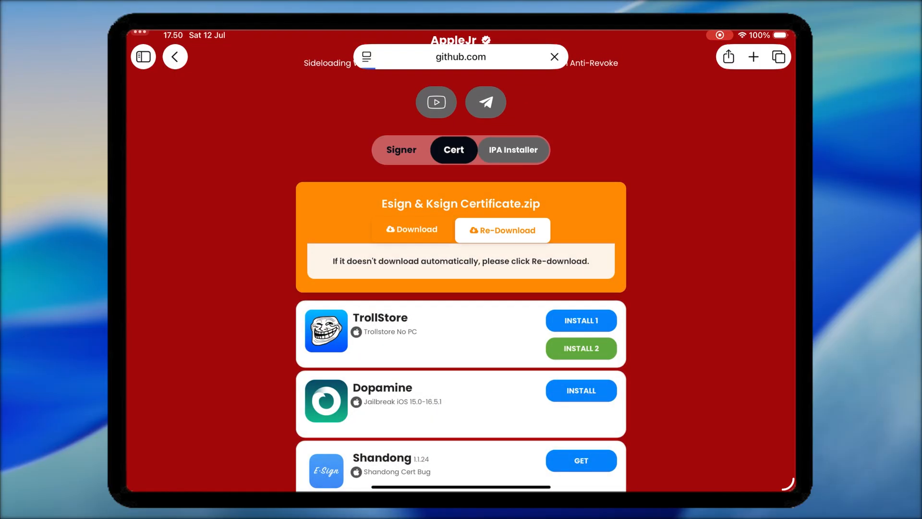
left_click(502, 230)
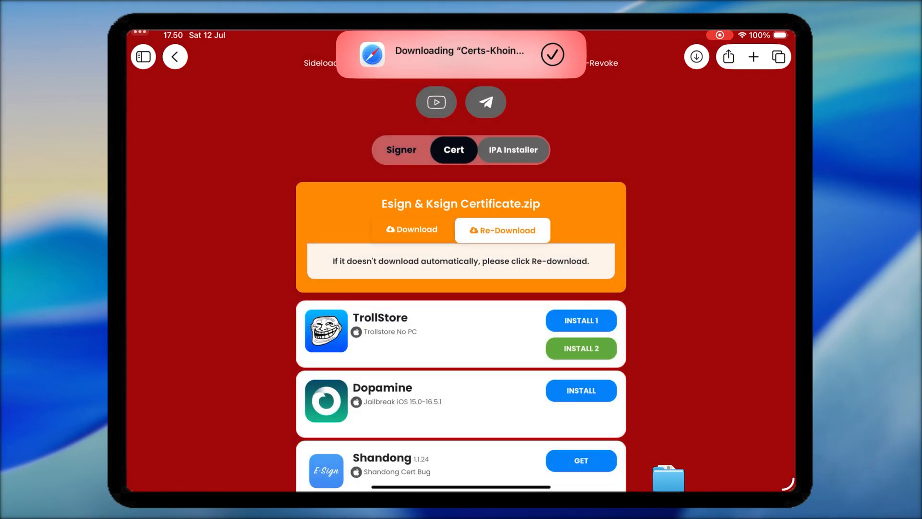
left_click(697, 56)
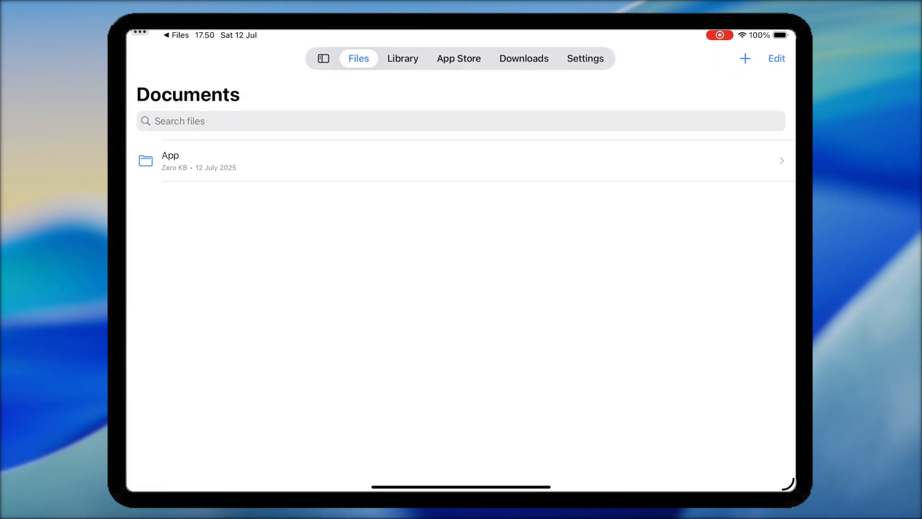
- Import the Khoindvn EEO Education Ltd .ksign certificate, valid for 253 days
left_click(585, 58)
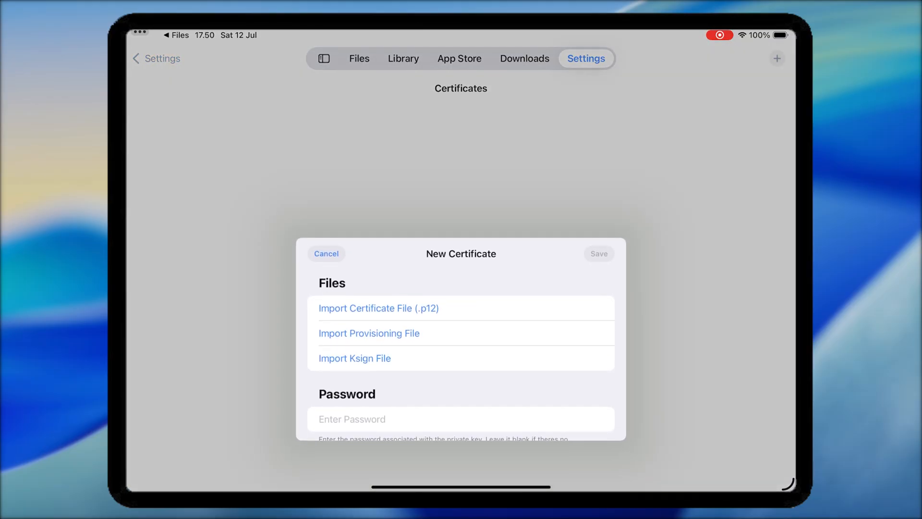
left_click(379, 308)
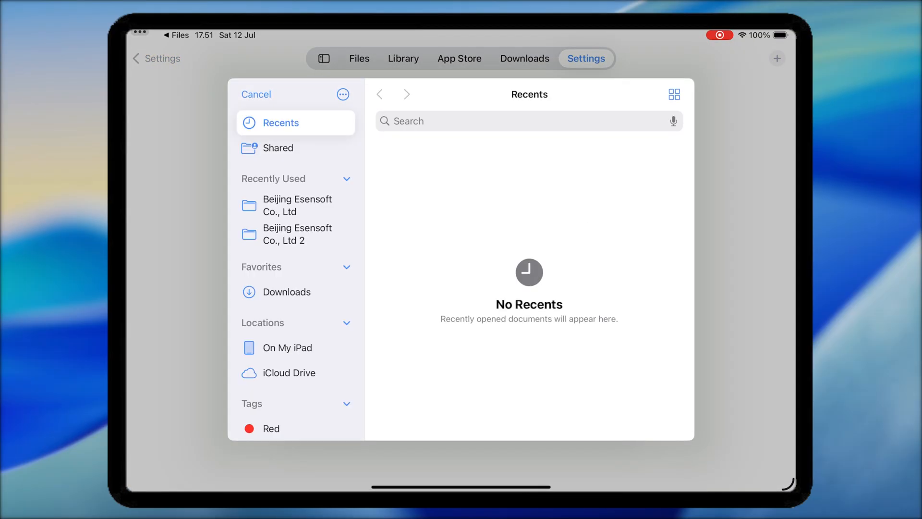
type("K")
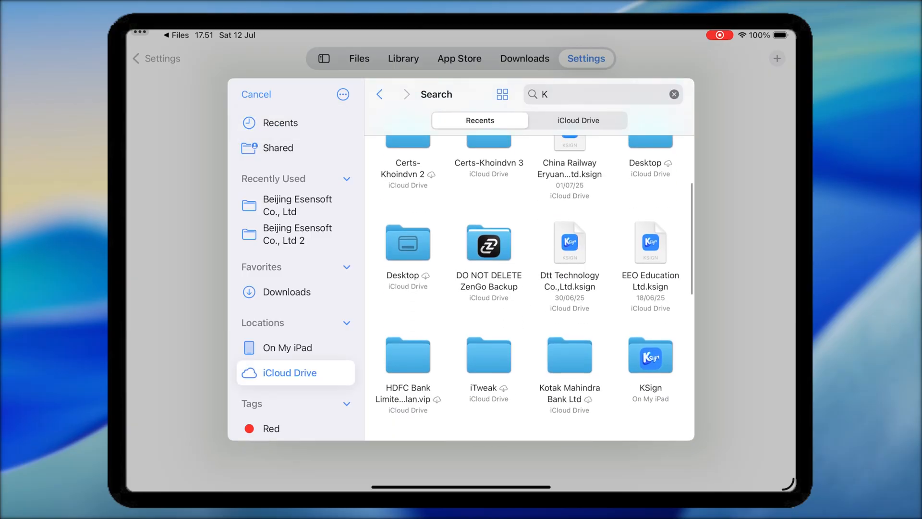
scroll("down", 3)
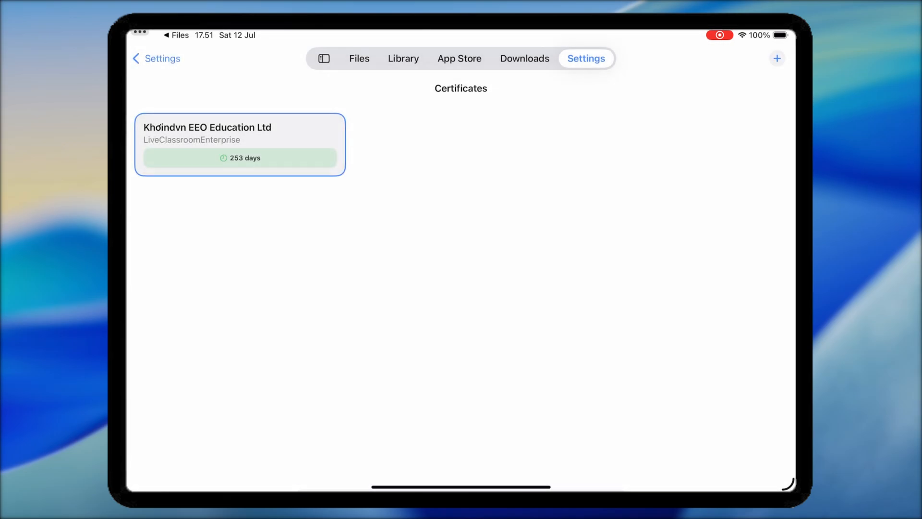
left_click(404, 58)
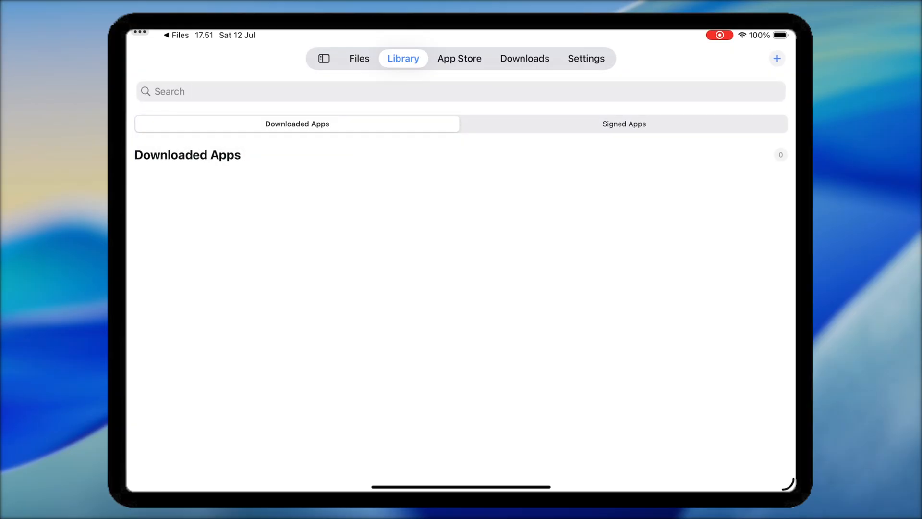
- Import Delta_2.670.714_1746600471.ipa (165.6 MB) from Downloads into KSign's Documents
left_click(359, 58)
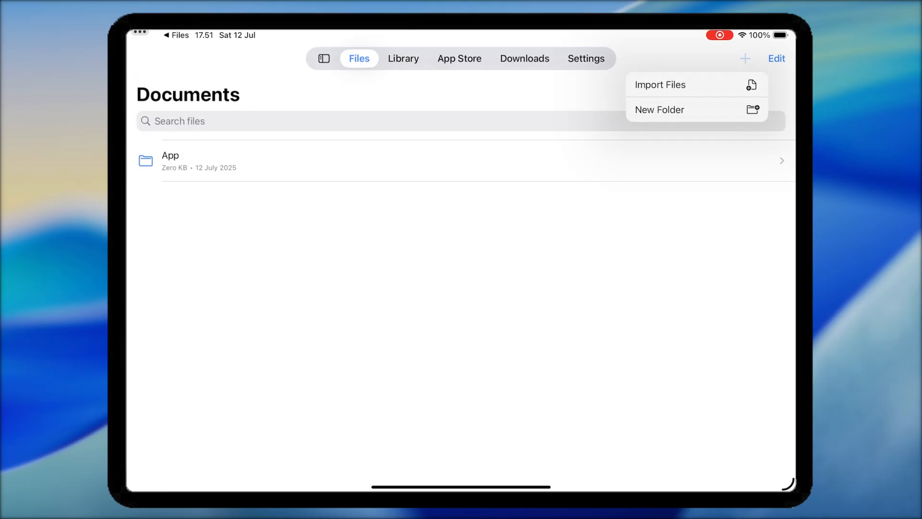
left_click(659, 84)
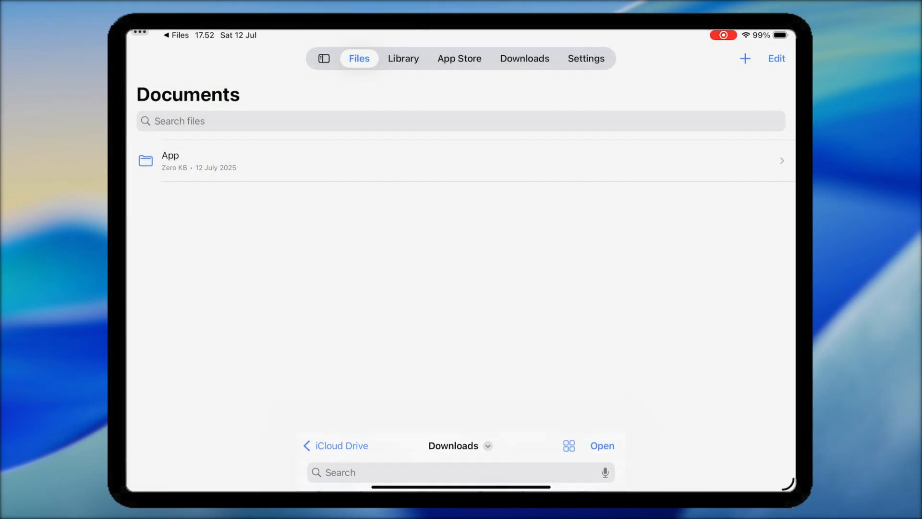
left_click(601, 446)
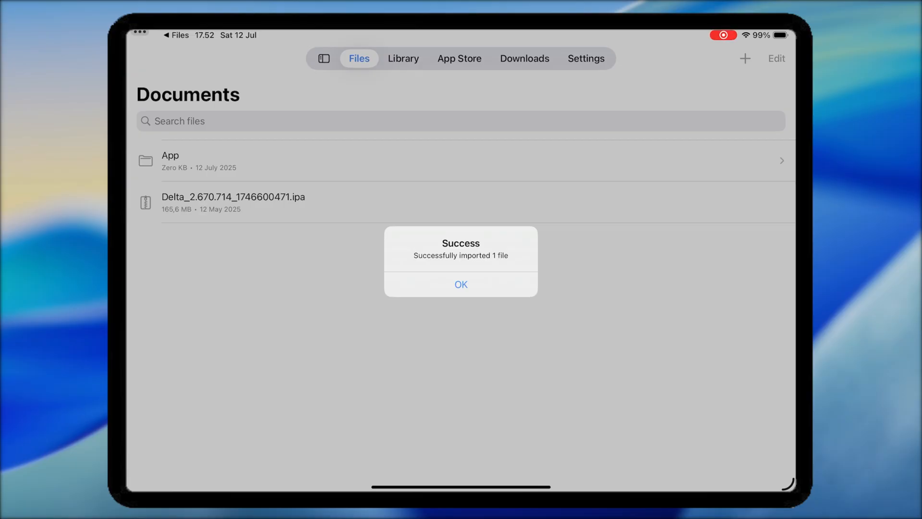
left_click(461, 284)
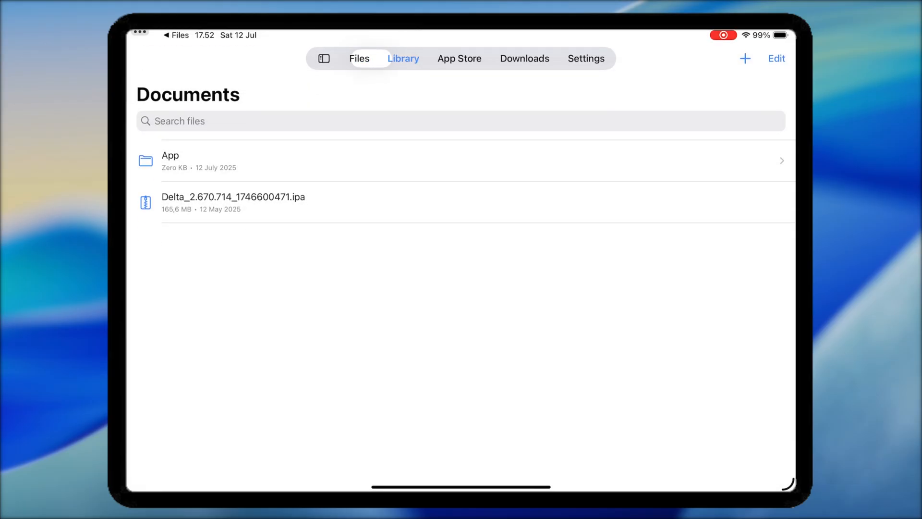
- Sign Delta from the Library with the Khởindvn certificate and confirm its installation
left_click(403, 58)
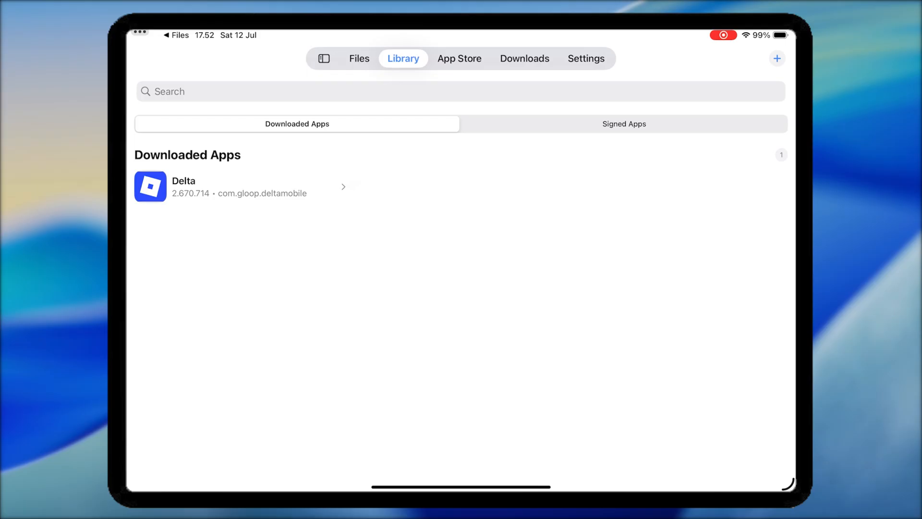
left_click(241, 187)
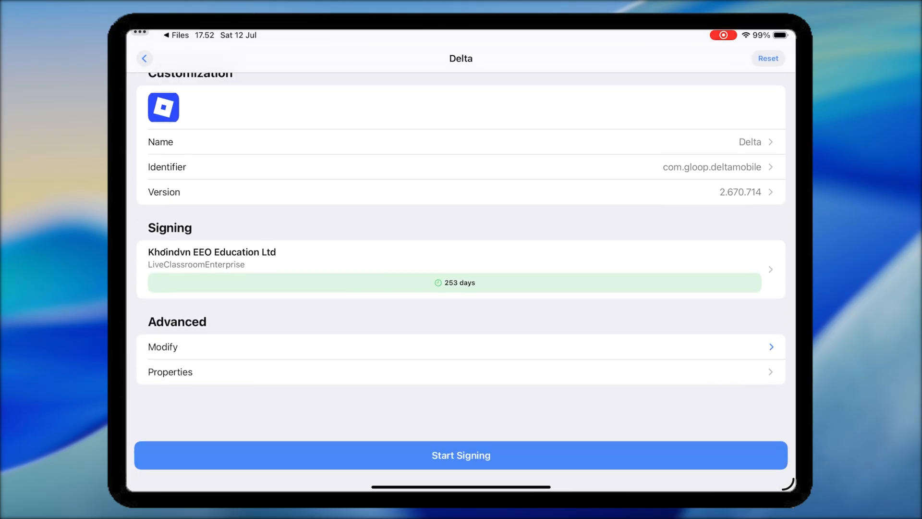
left_click(461, 455)
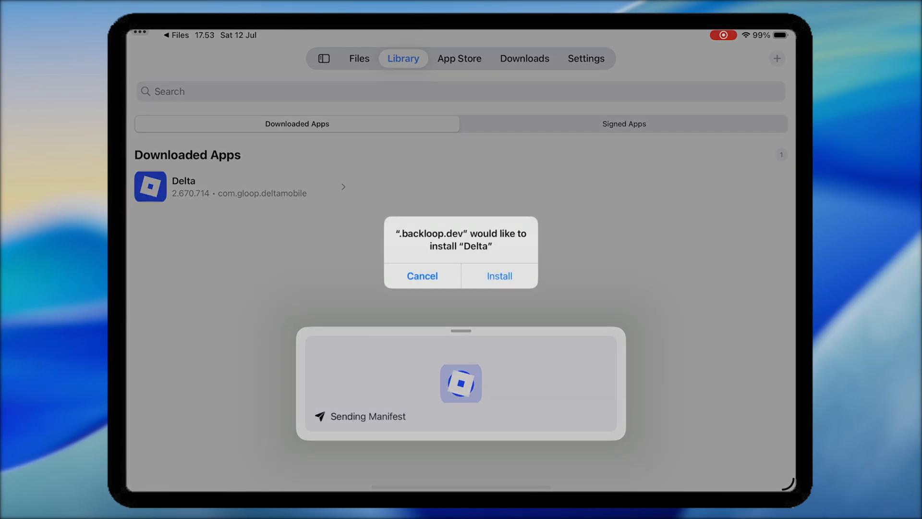
left_click(499, 276)
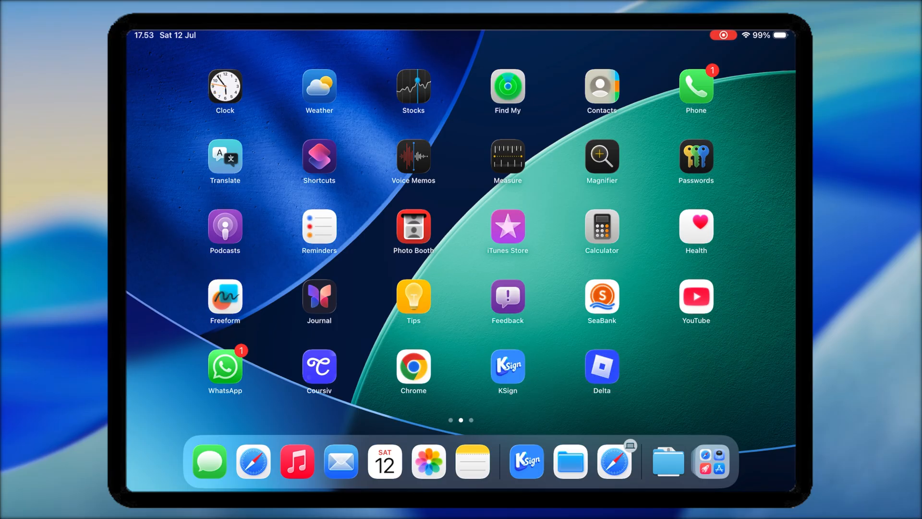
- Reopen KSign and view the Documents list holding the Delta .ipa
left_click(601, 367)
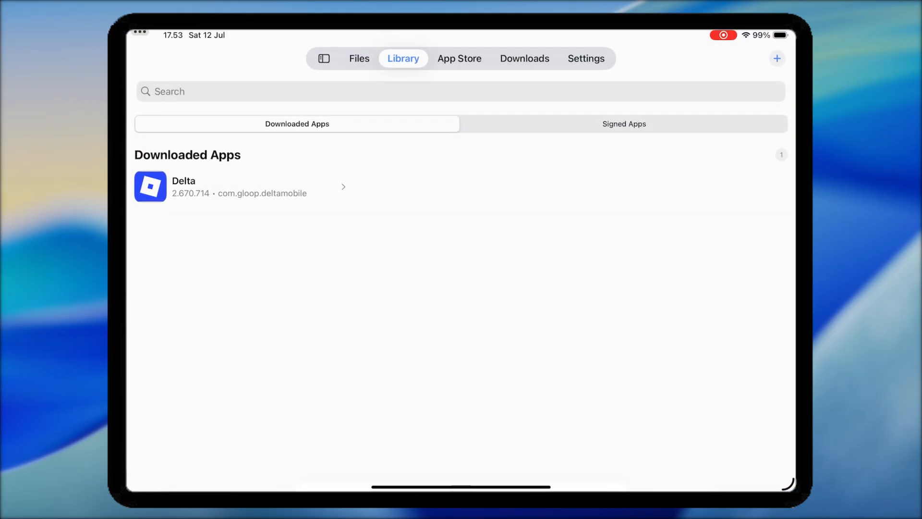
left_click(358, 58)
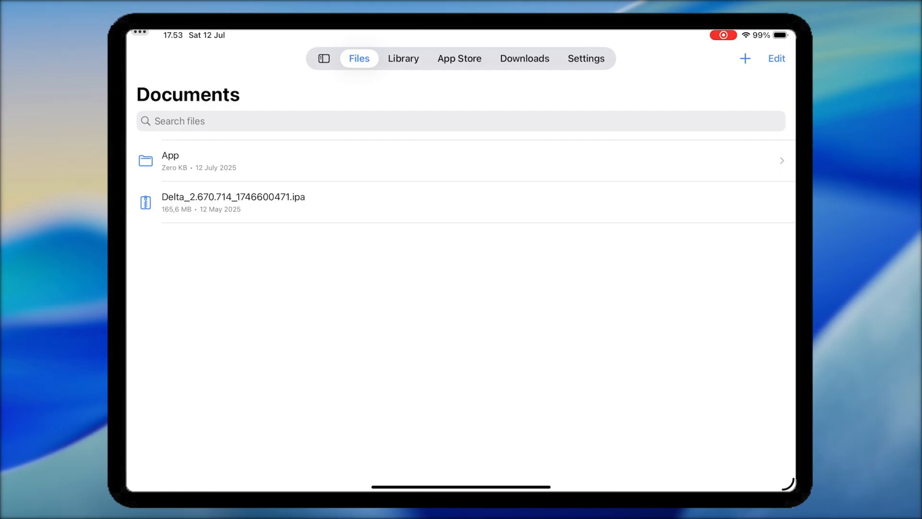